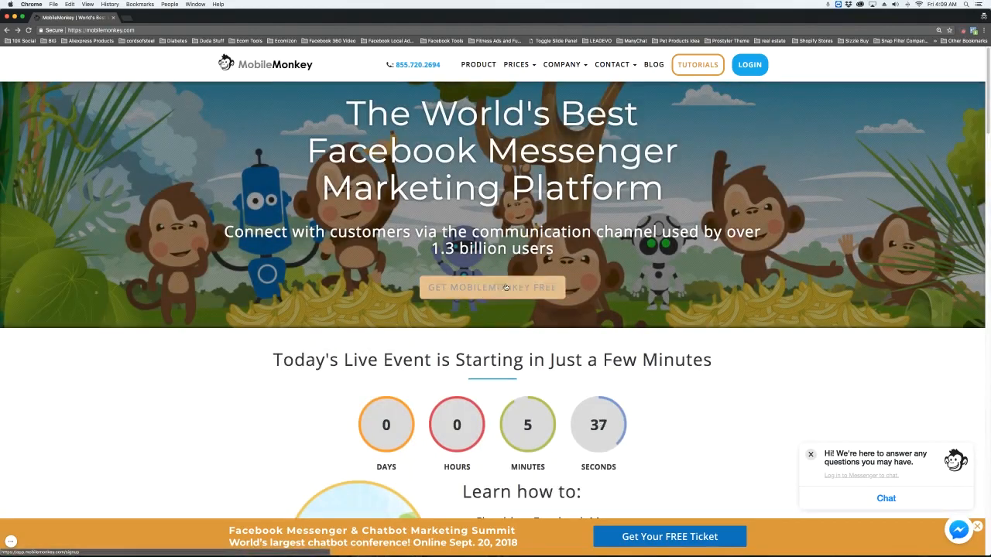
Step: Reach the MobileMonkey free sign-up page via 'Get MobileMonkey Free'
click(493, 286)
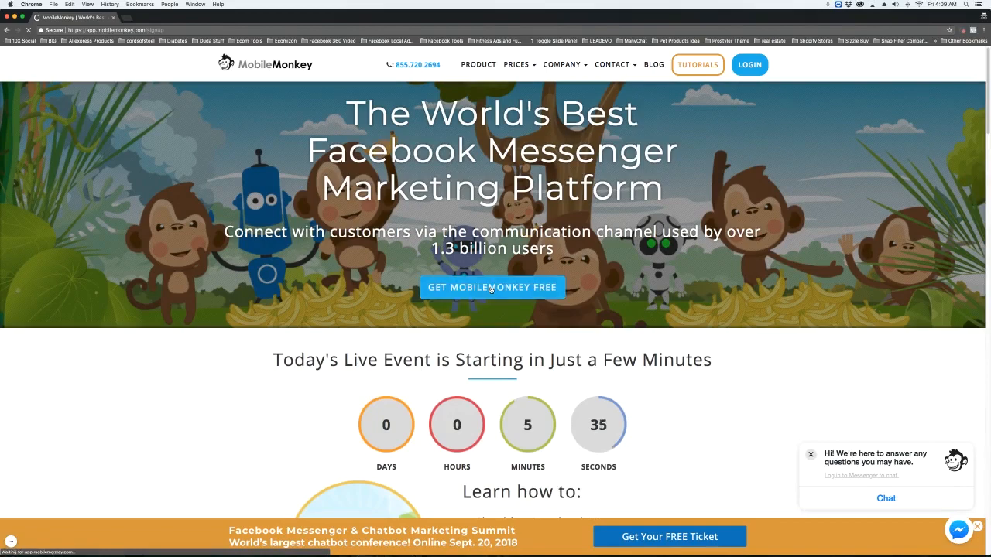
click(492, 286)
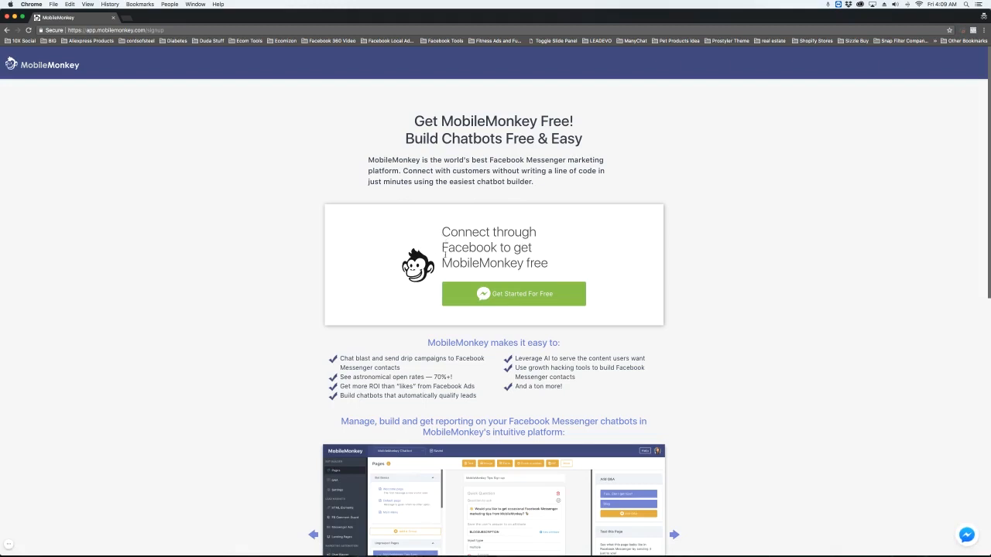
mouse_move(513, 294)
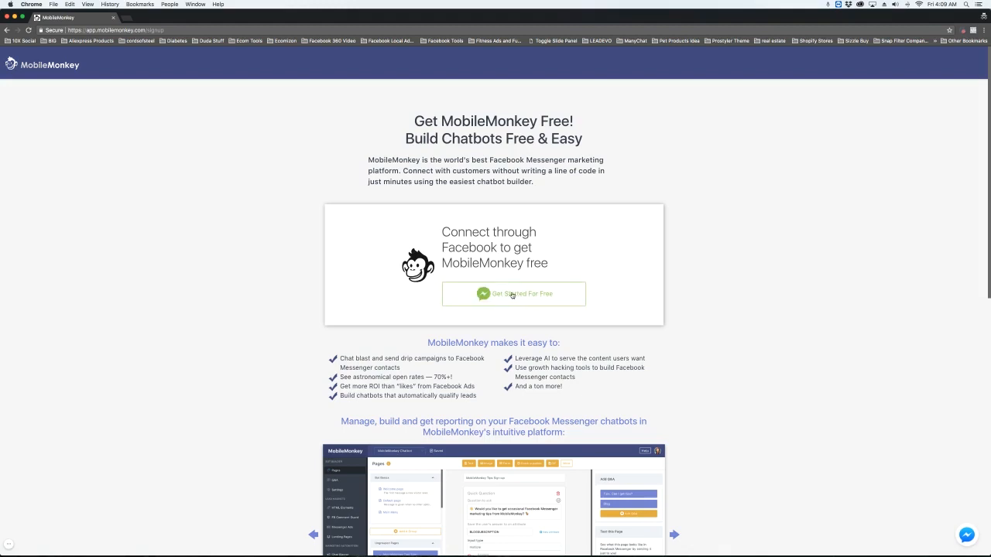
mouse_move(523, 291)
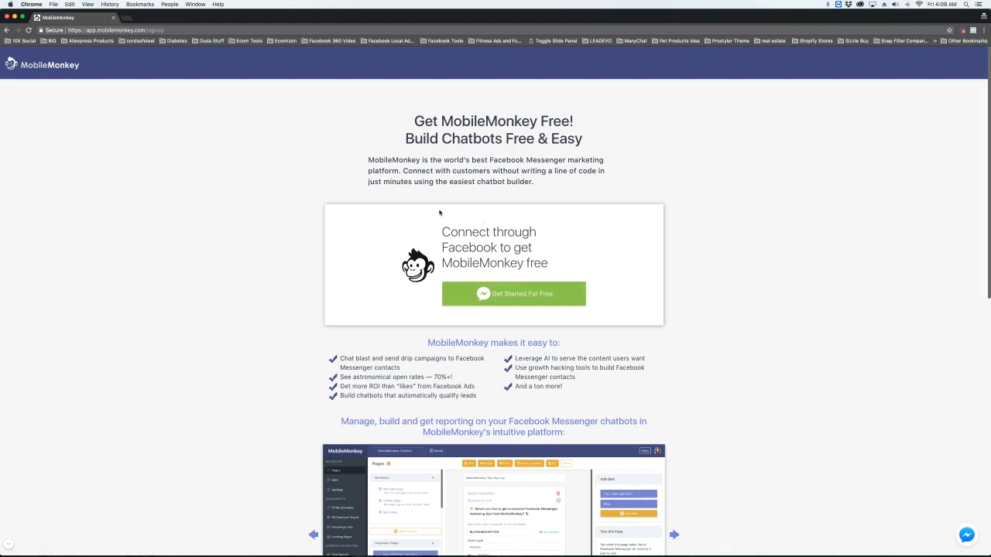
mouse_move(309, 223)
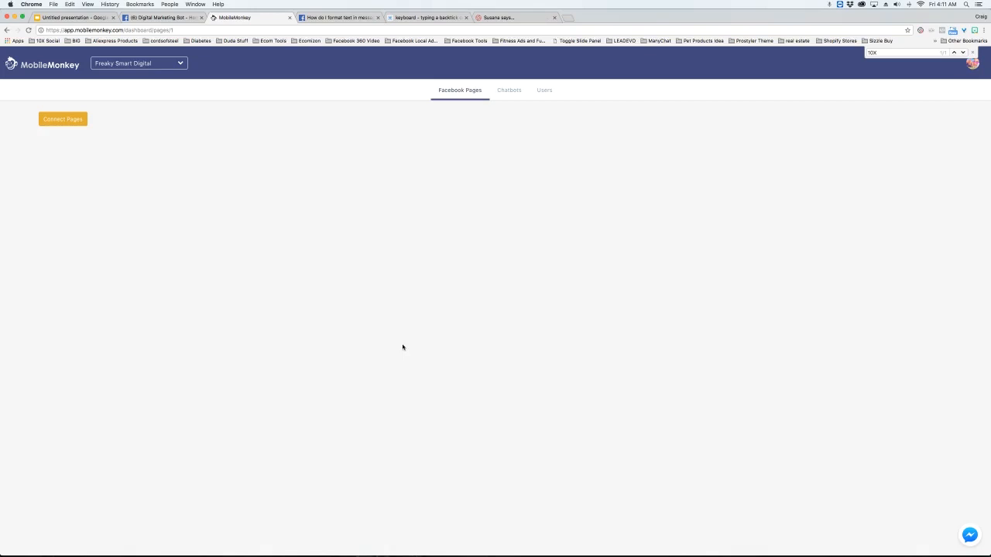
mouse_move(235, 156)
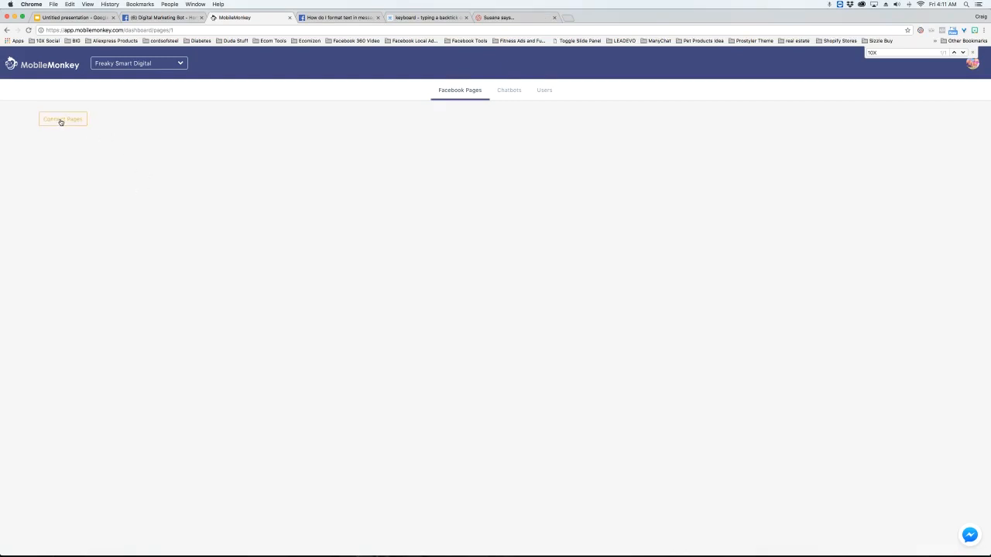
Step: Update the Facebook page list, connect 10X Social, and land on its dashboard with two chatbots
click(62, 117)
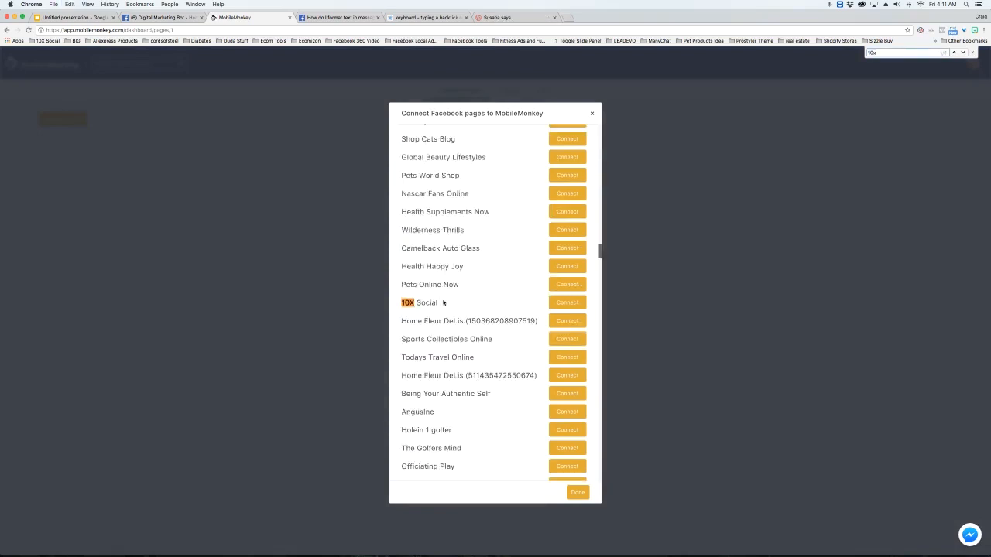
click(566, 302)
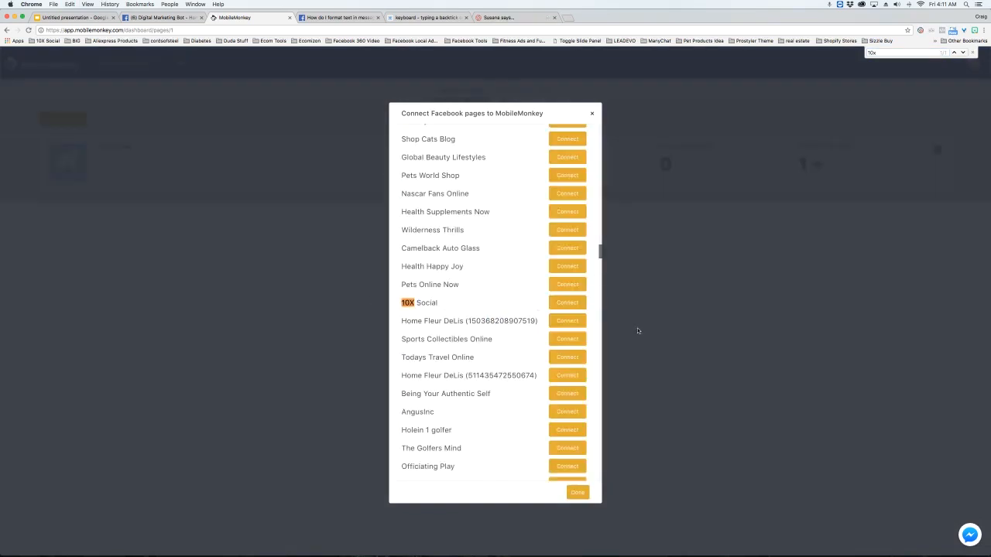
mouse_move(647, 334)
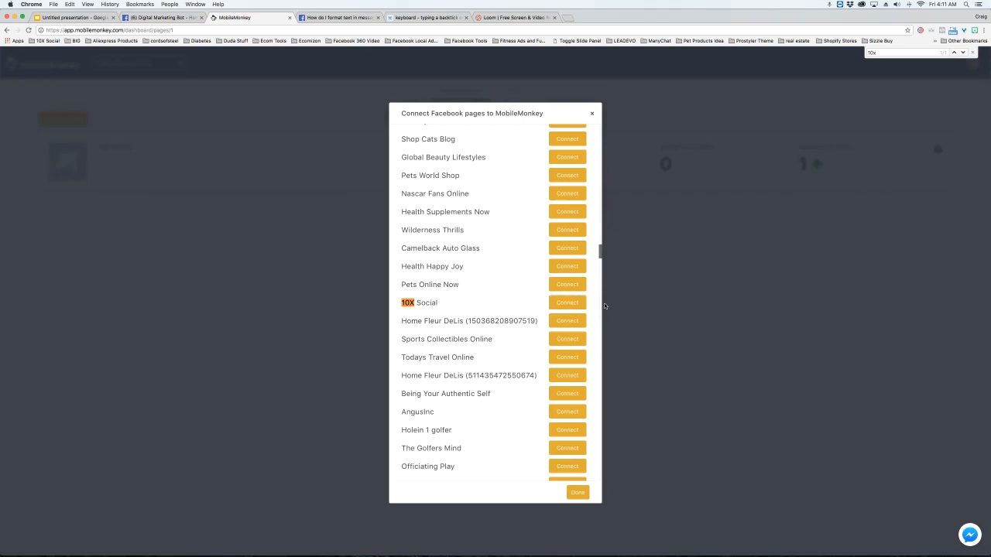
click(567, 302)
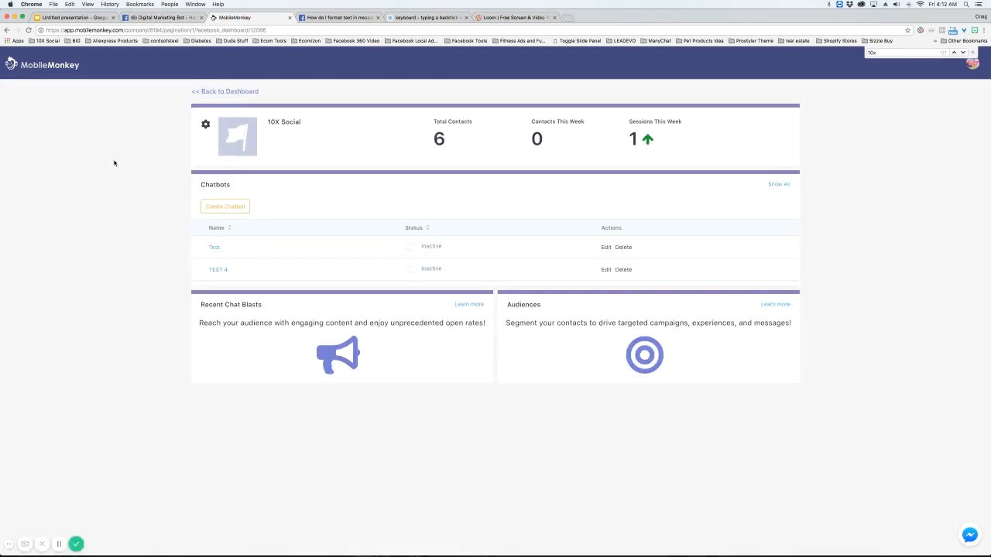
click(226, 206)
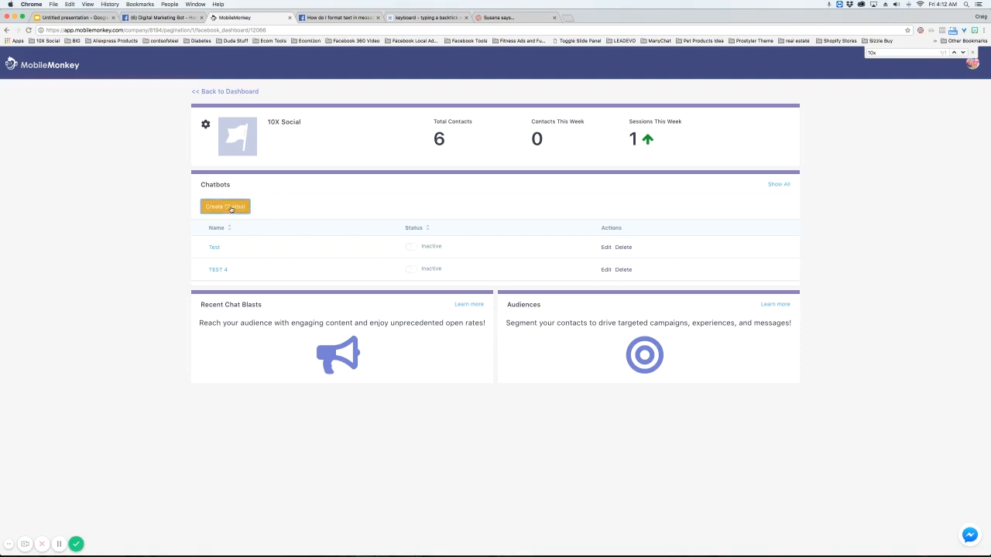
Step: Create a chatbot named 'Test' for 10X Social using the Gym template
click(226, 207)
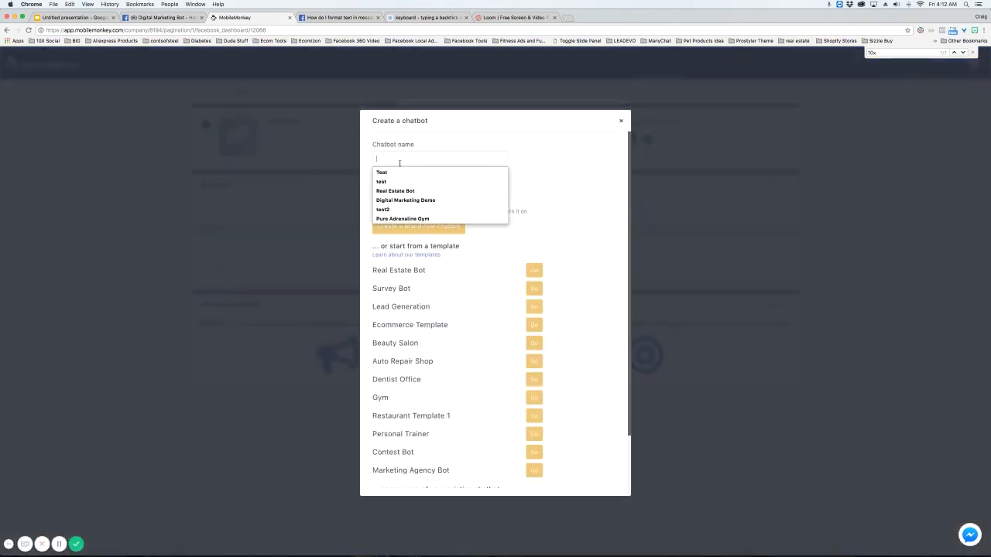
text(Test)
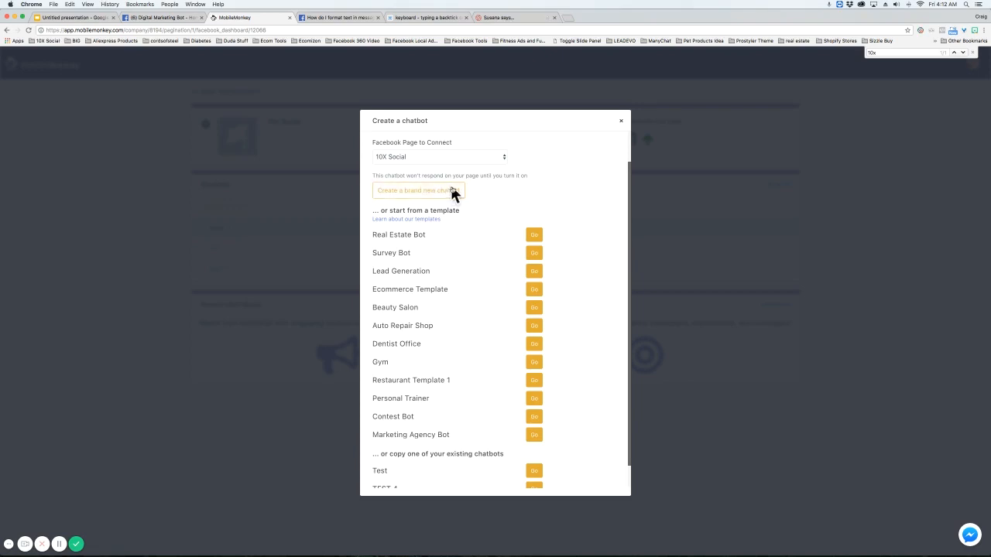
mouse_move(399, 272)
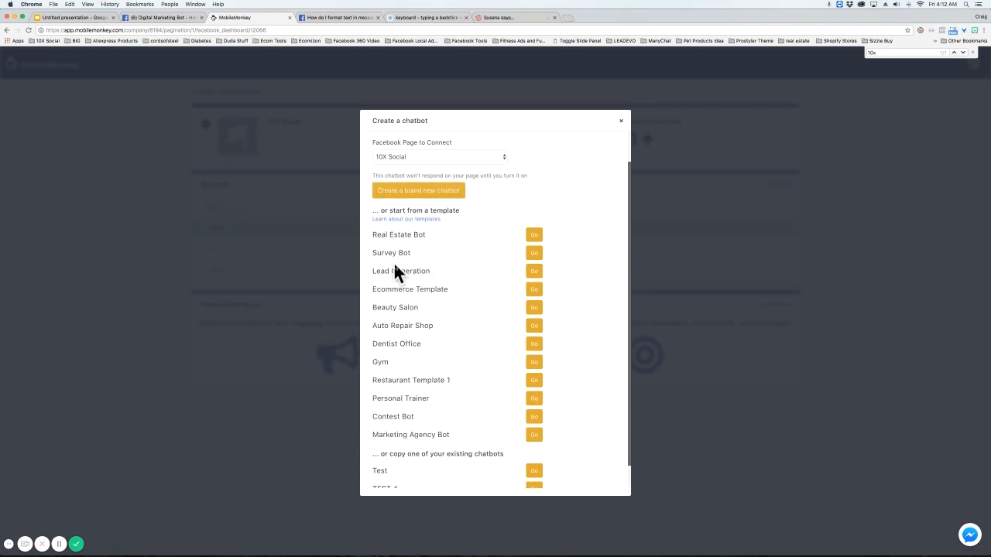
scroll(down, 3)
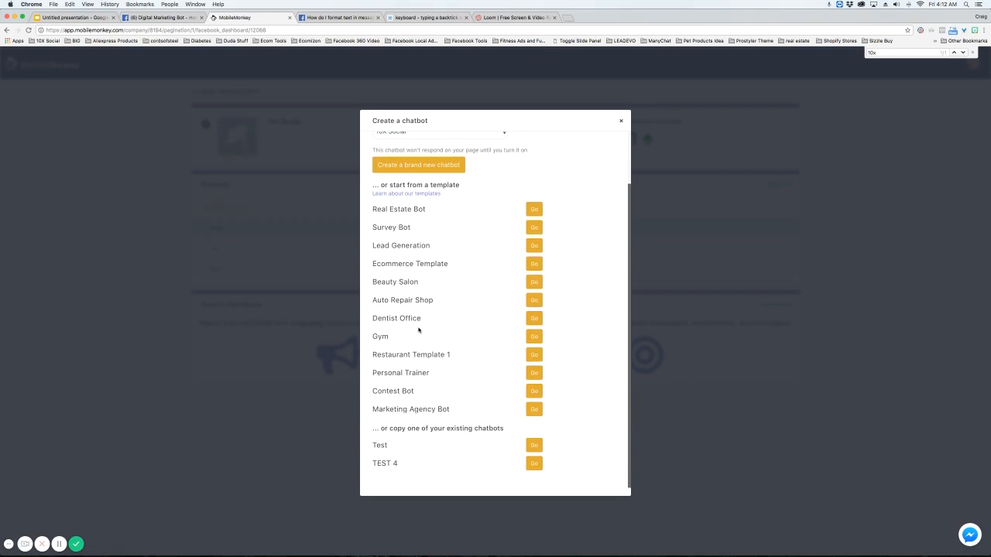
mouse_move(443, 446)
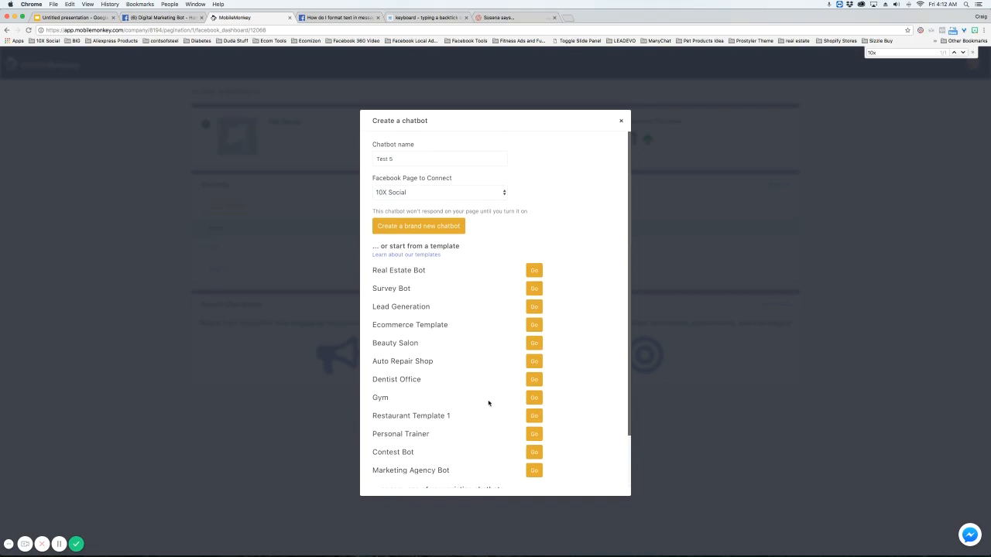
click(418, 226)
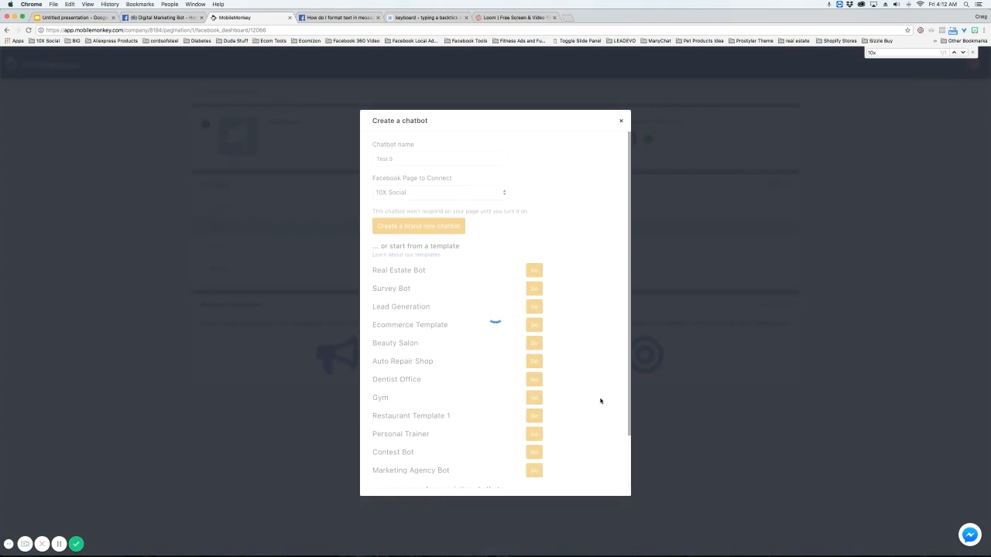
mouse_move(596, 403)
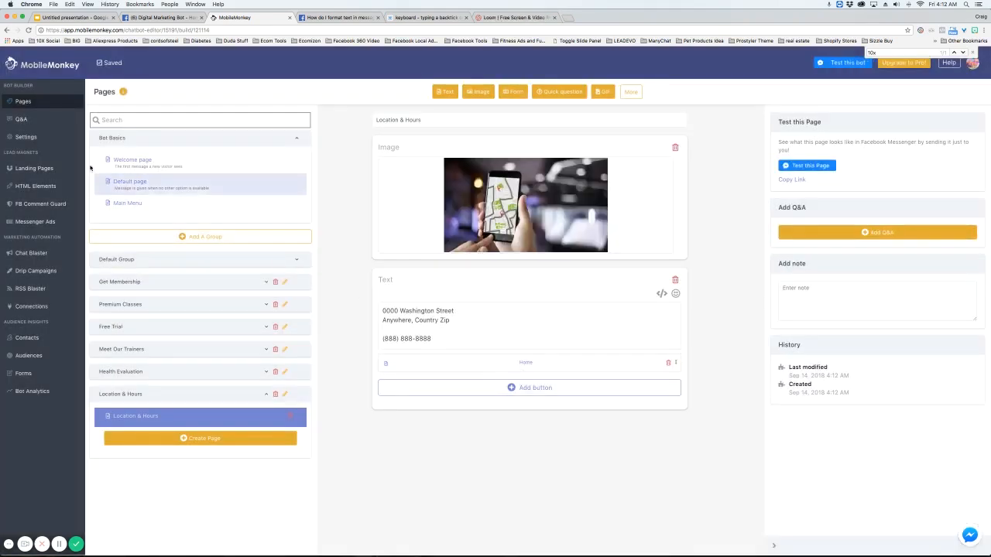
Step: Review the Welcome page's pre-built messages and class, trial, evaluation and location cards
click(133, 159)
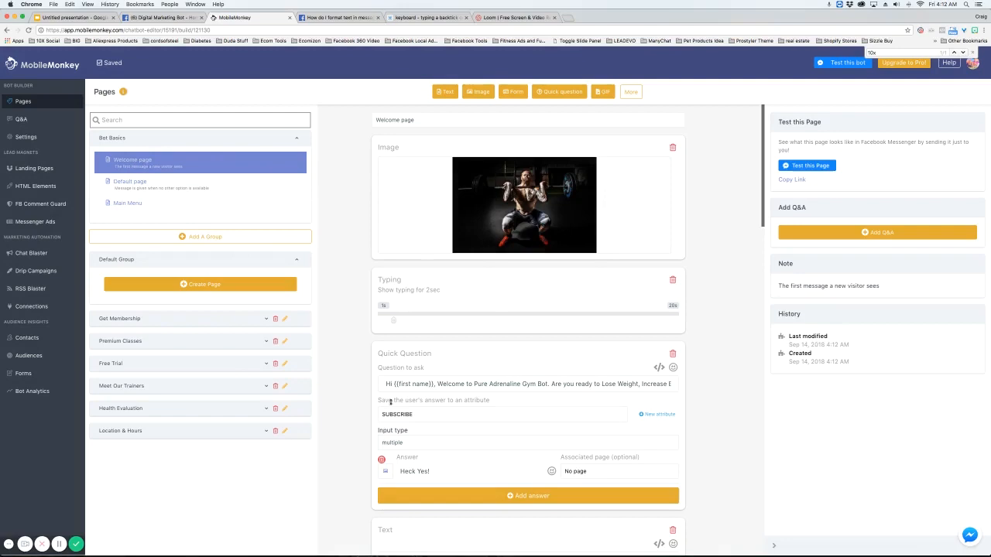
scroll(down, 3)
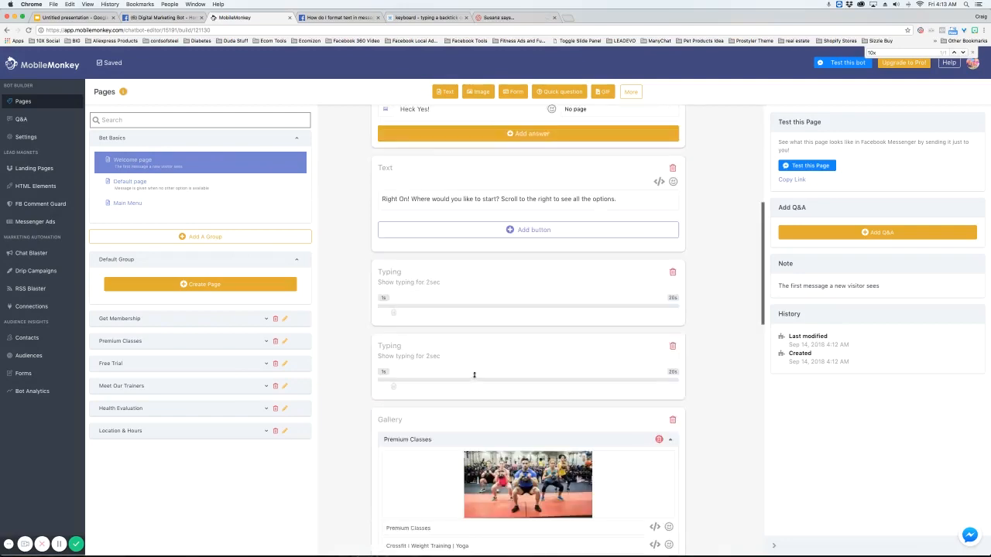
scroll(down, 3)
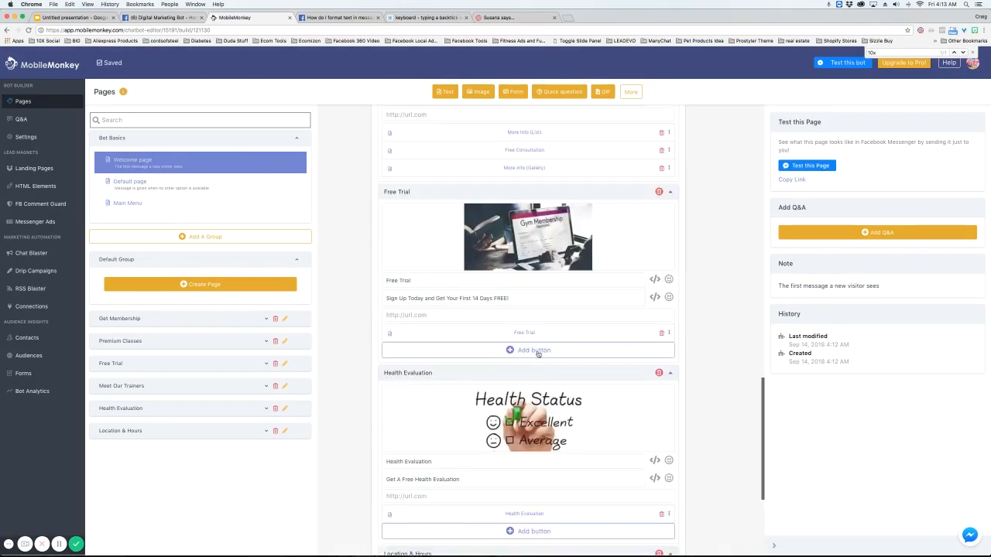
scroll(down, 3)
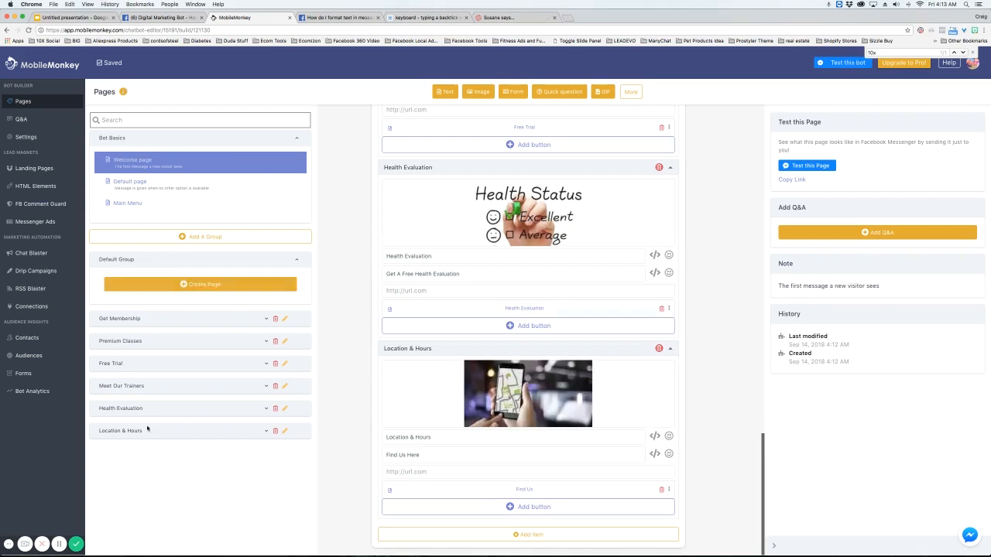
click(120, 340)
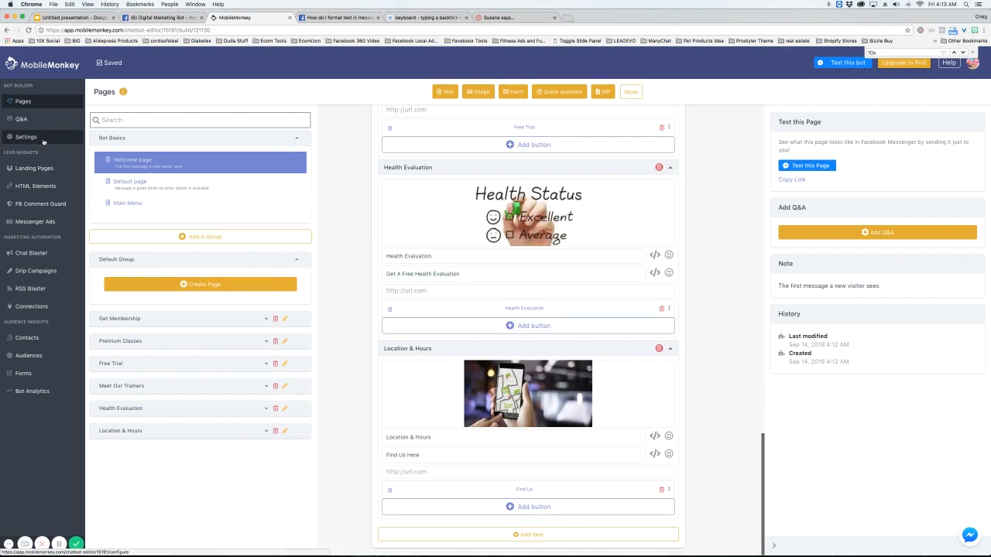
Step: In Settings, switch the Test 6 chatbot's status to Active on 10X Social
click(25, 136)
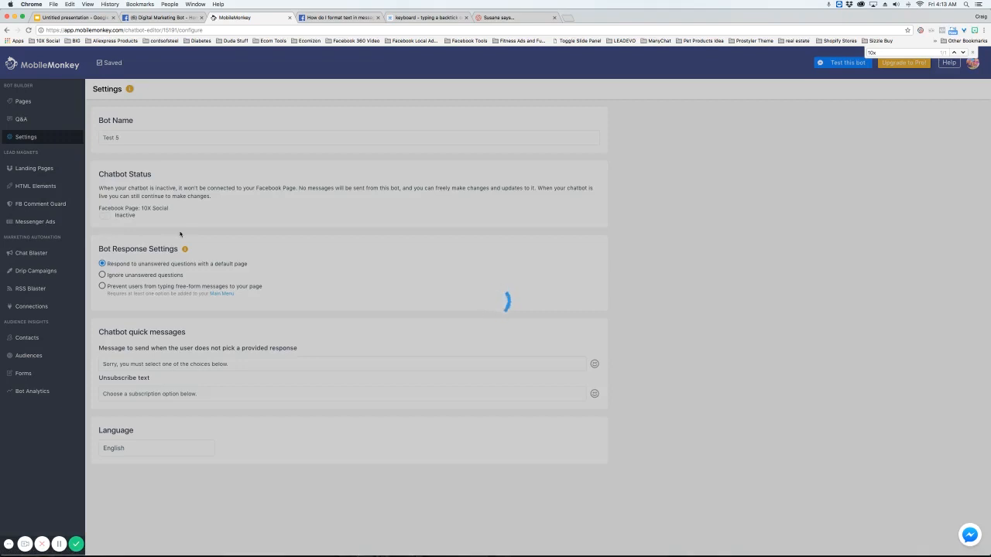
click(105, 216)
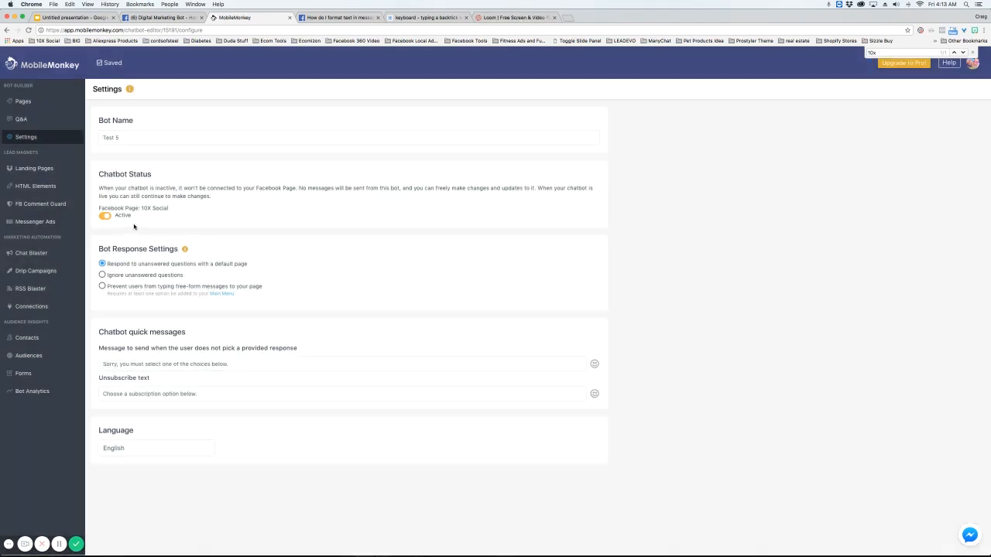